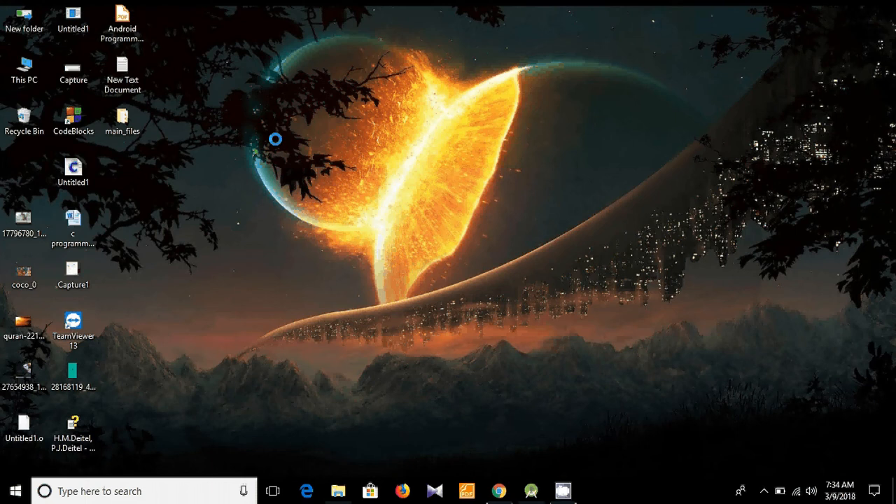
mouse_move(505, 381)
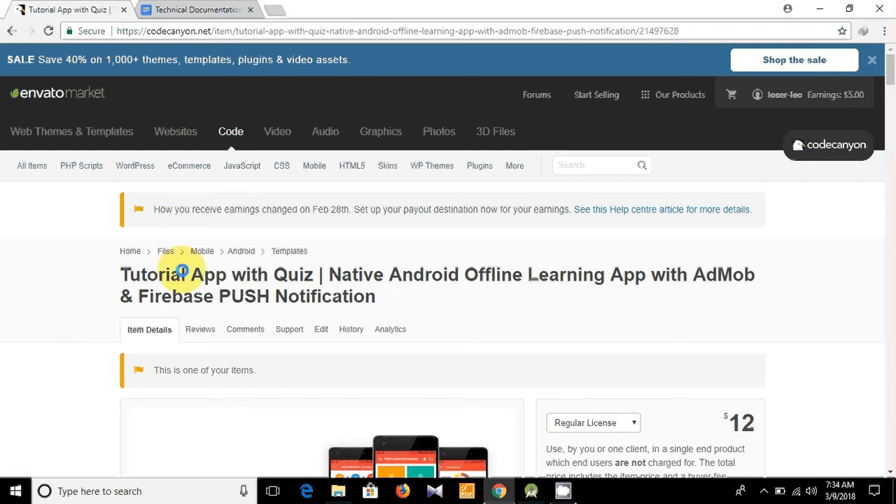
Step: Highlight the Tutorial App with Quiz title and scroll through features to the Technical Documentation link
double_click(143, 275)
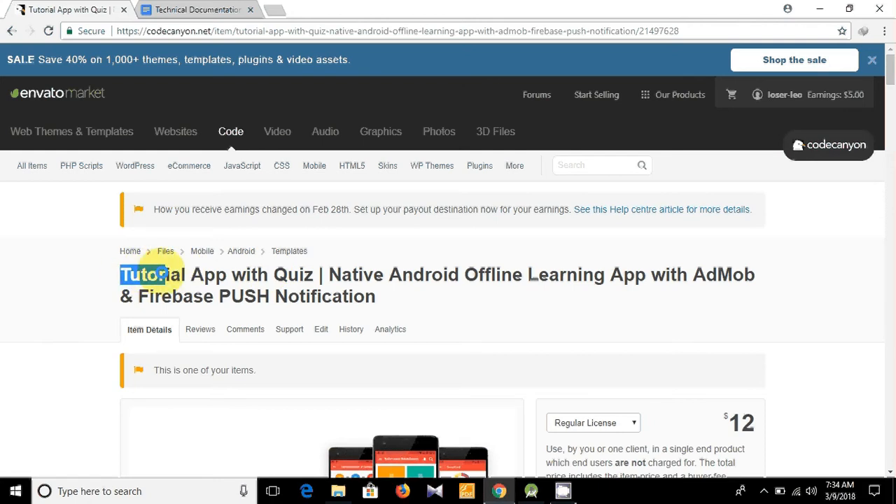
scroll("down", 3)
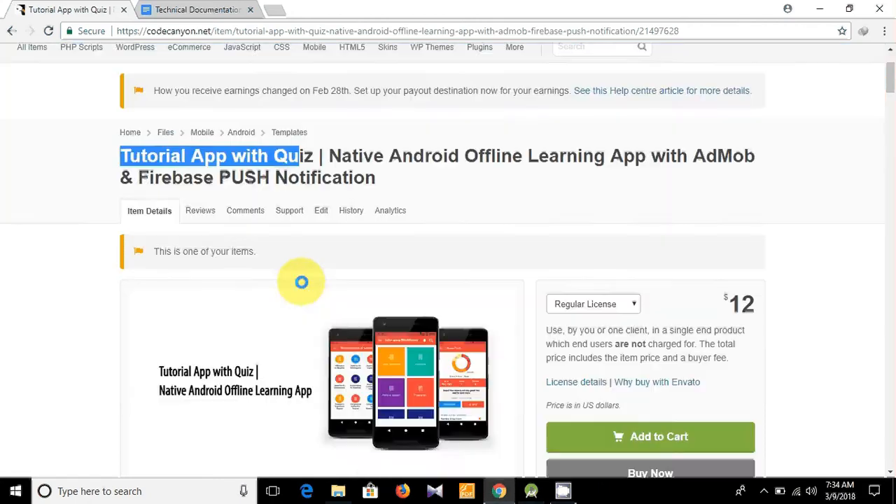
scroll("down", 3)
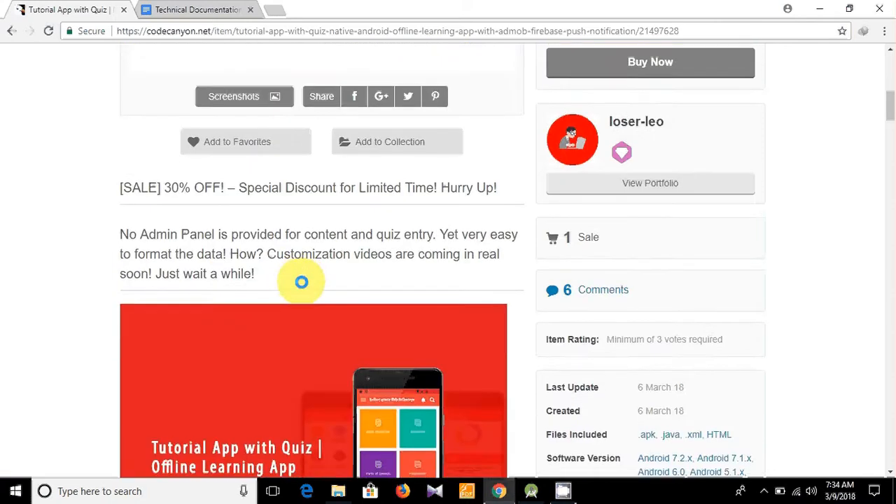
scroll("down", 3)
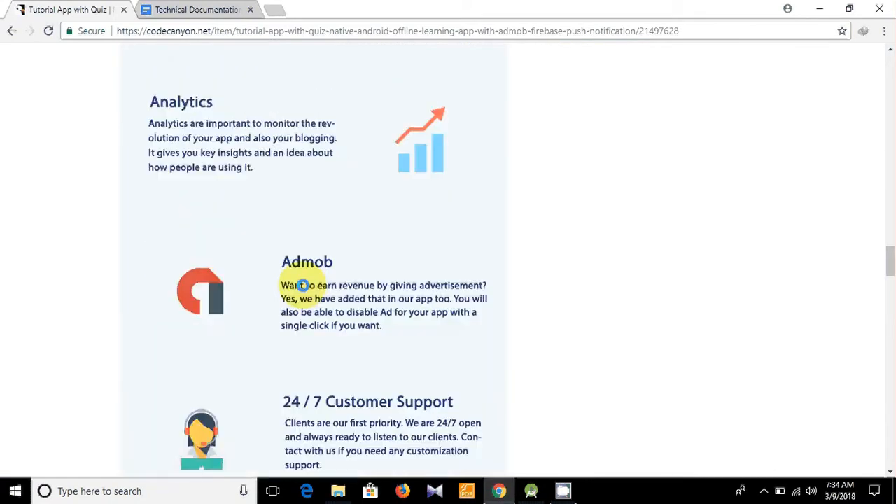
scroll("up", 3)
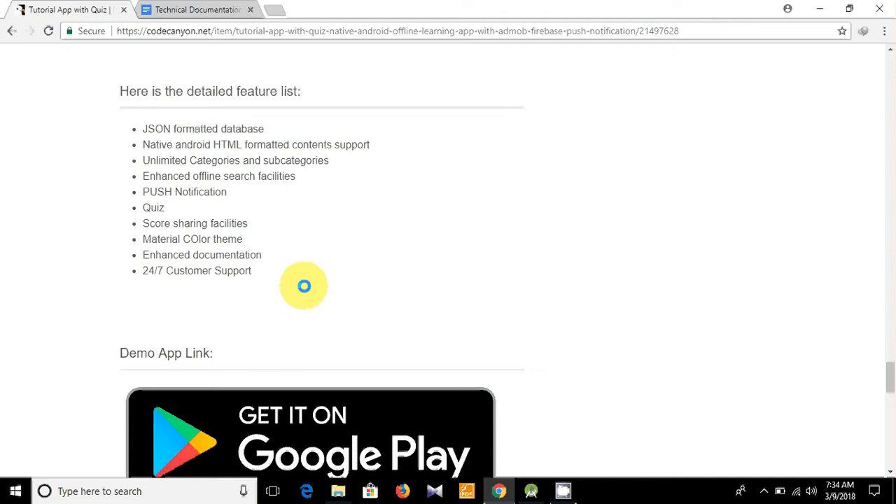
scroll("down", 3)
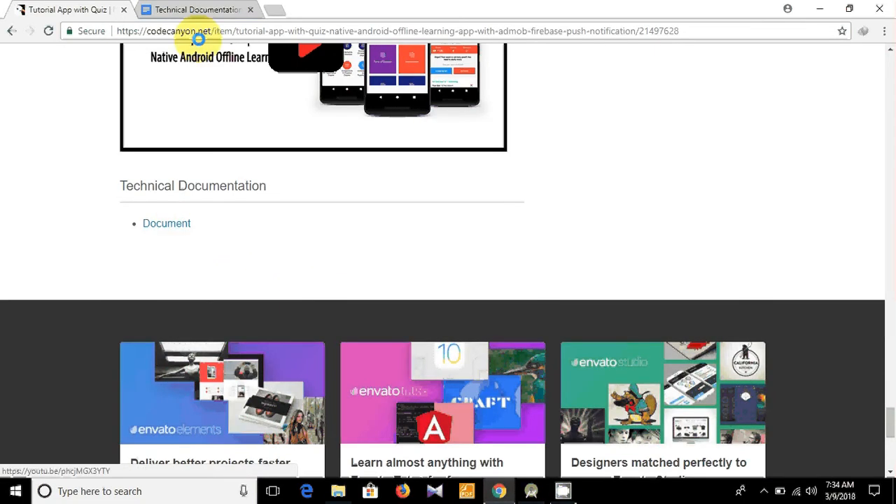
Step: Scroll the Technical Documentation to section 4.4 and follow its stackoverflow.com link
left_click(166, 223)
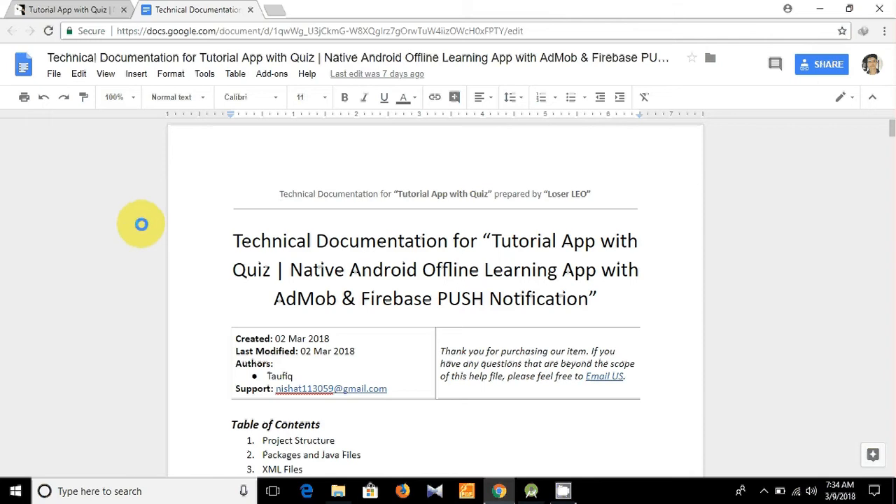
scroll("down", 3)
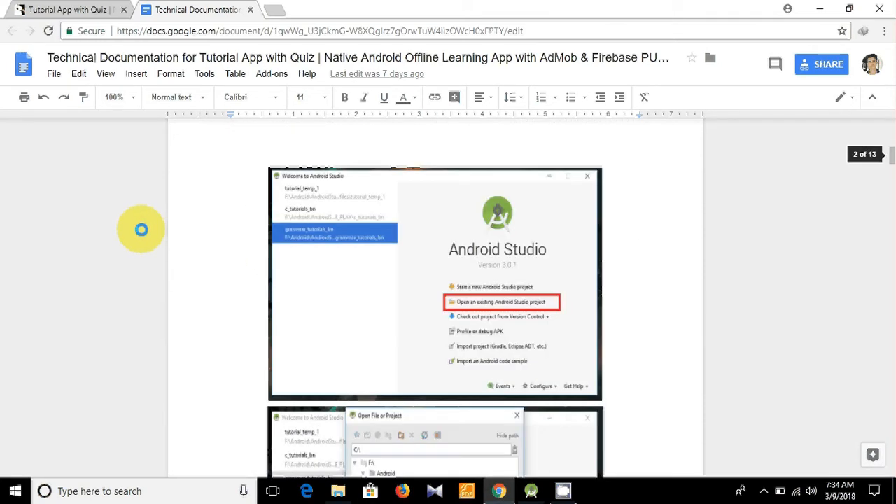
scroll("down", 3)
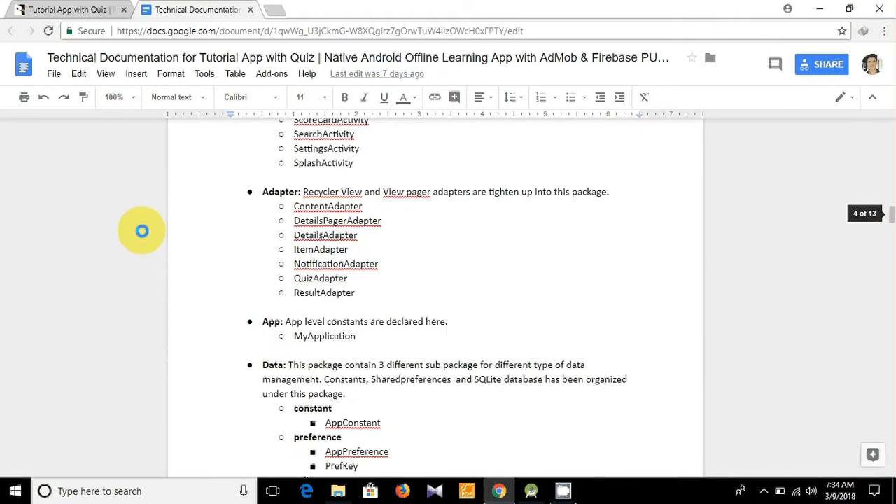
scroll("down", 3)
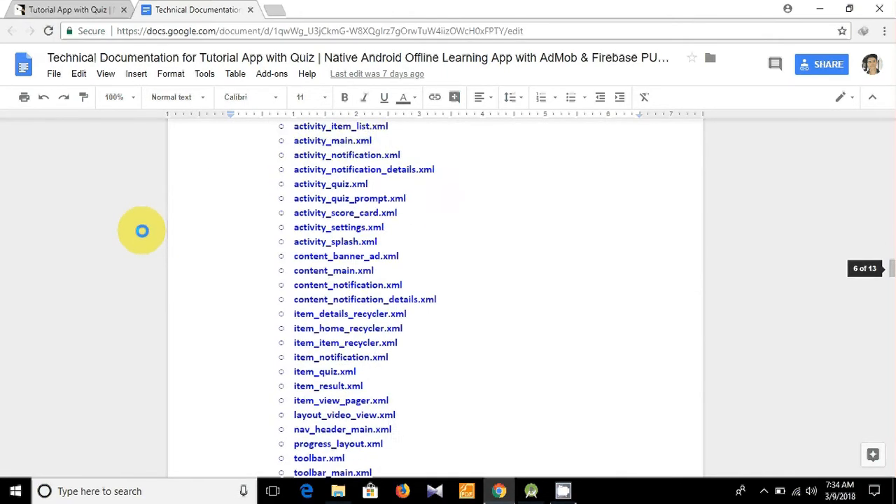
scroll("down", 3)
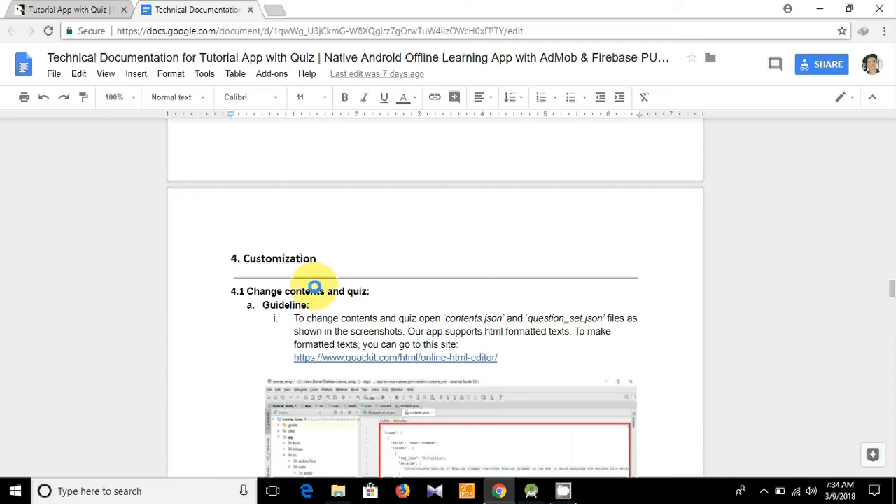
scroll("down", 3)
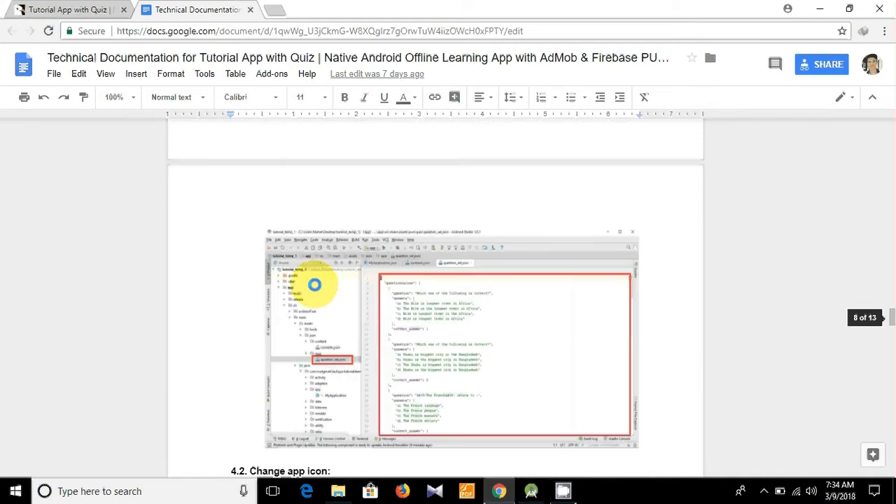
scroll("down", 3)
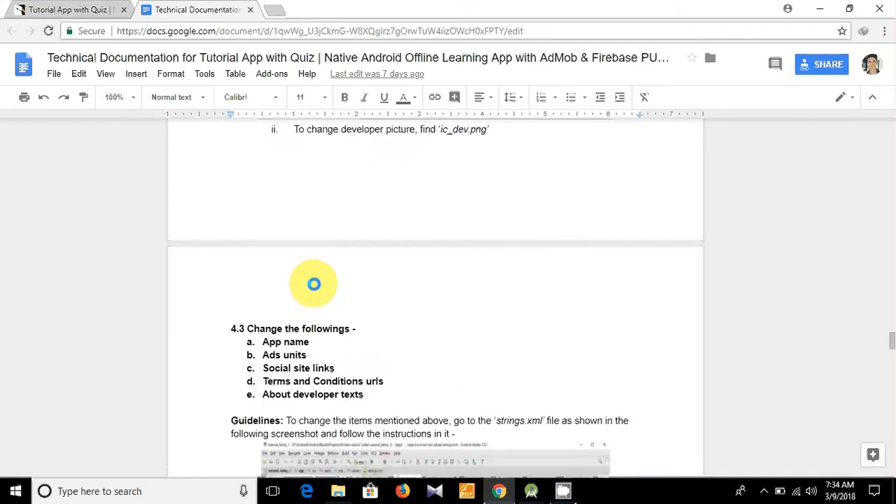
scroll("down", 3)
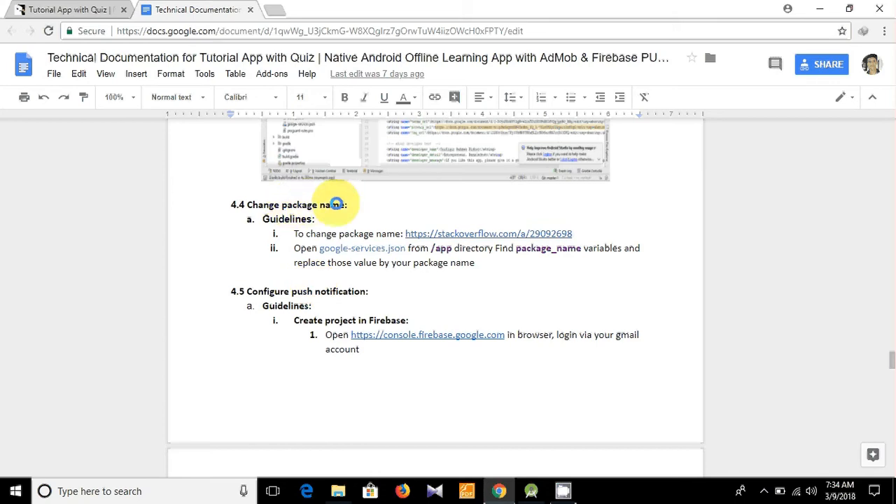
mouse_move(454, 234)
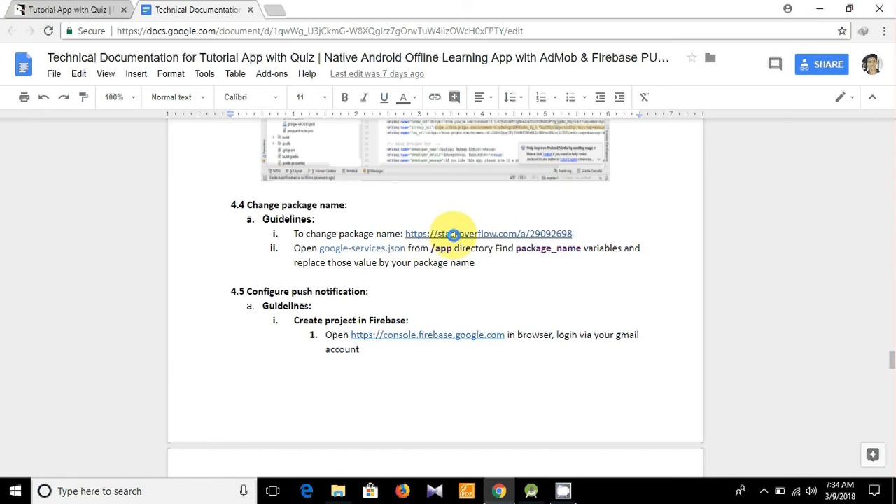
left_click(489, 234)
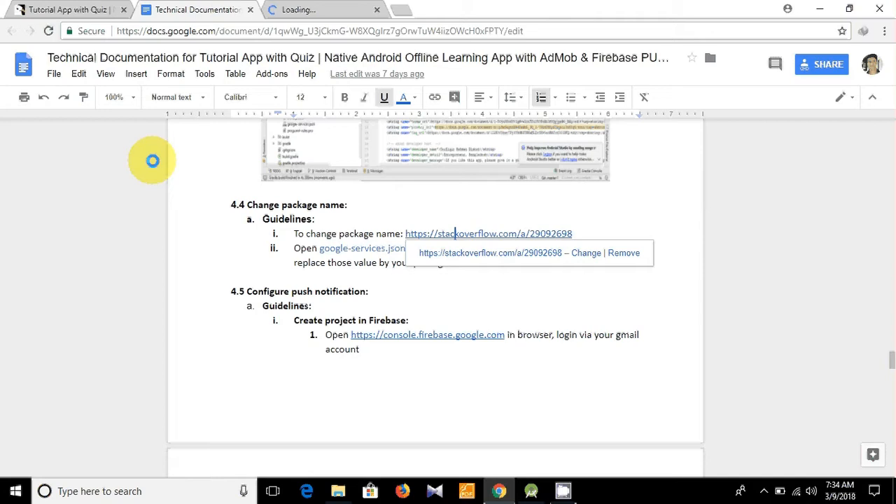
Step: Open the linked Stack Overflow answer on renaming an Android Studio package
left_click(435, 154)
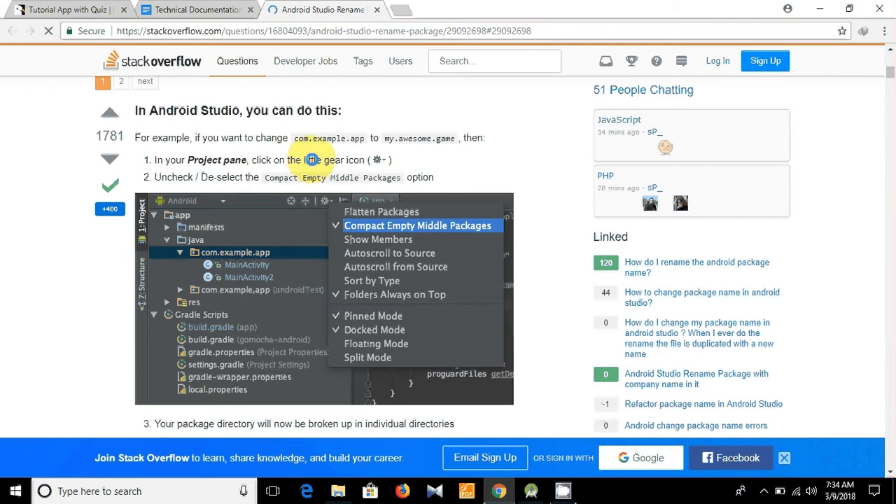
mouse_move(207, 177)
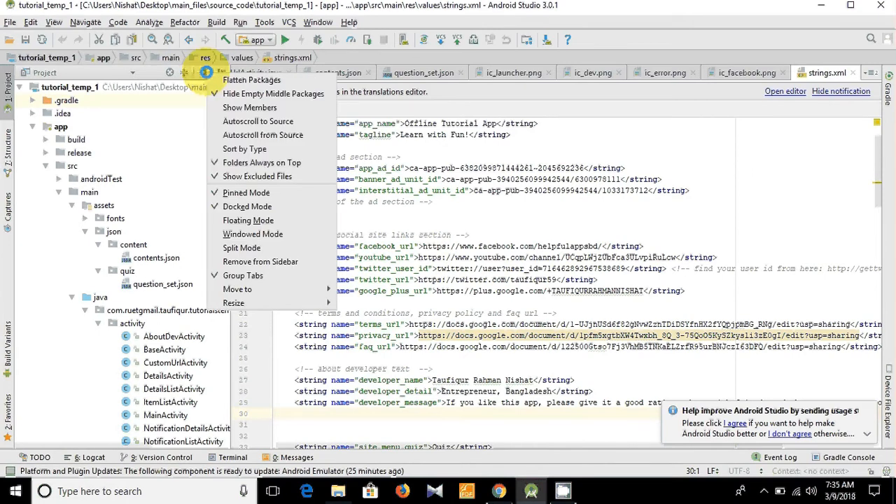
mouse_move(273, 94)
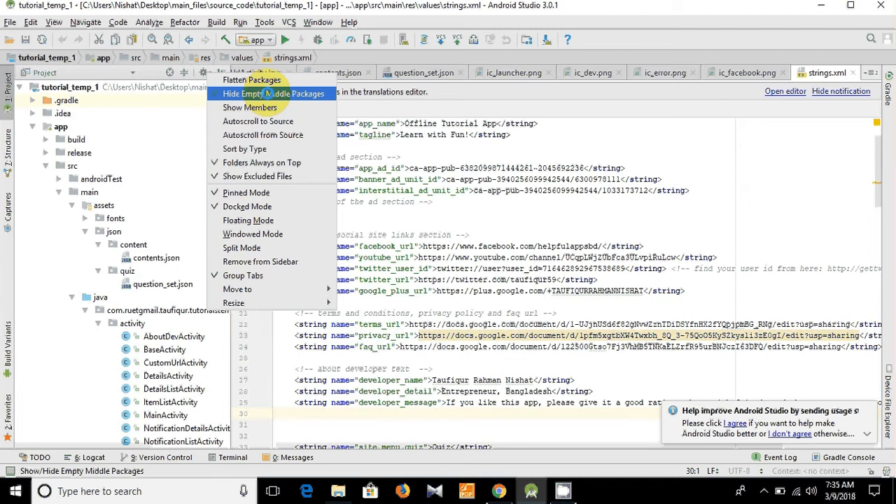
Step: Disable Hide Empty Middle Packages and select the tutorialstemp package in the tree
left_click(273, 93)
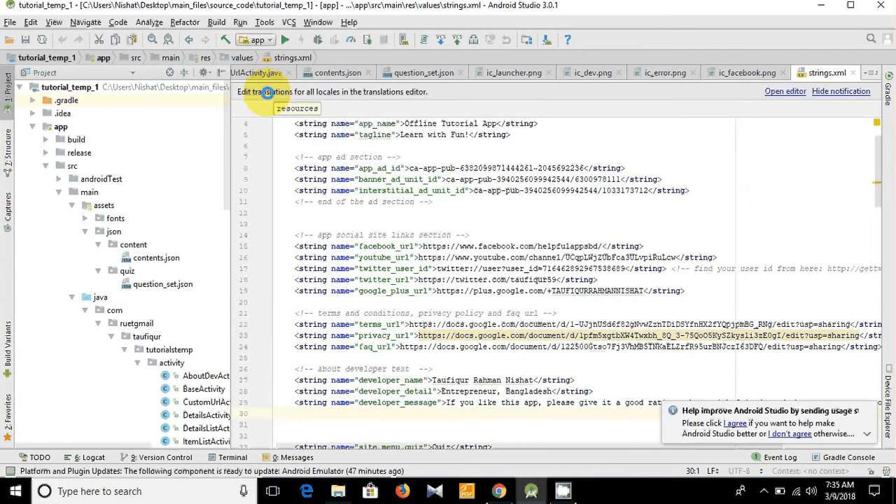
scroll("down", 3)
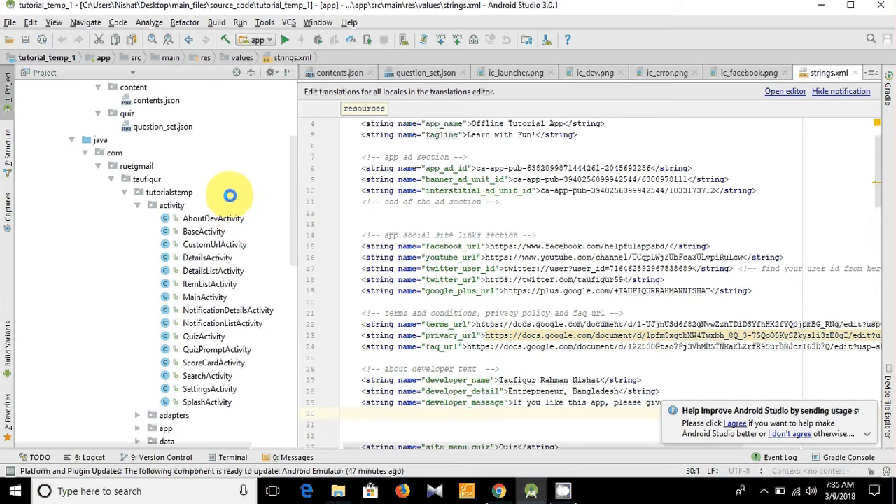
left_click(147, 179)
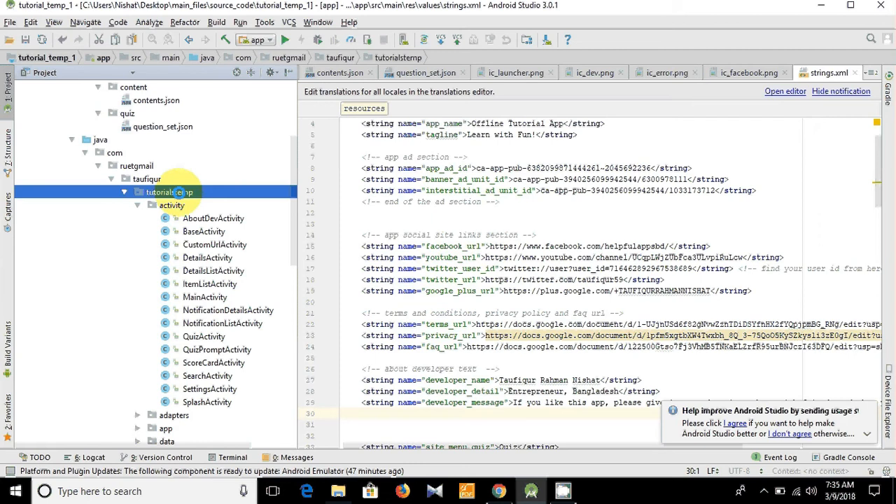
Step: Start a Refactor > Rename on the whole tutorialstemp package
right_click(168, 191)
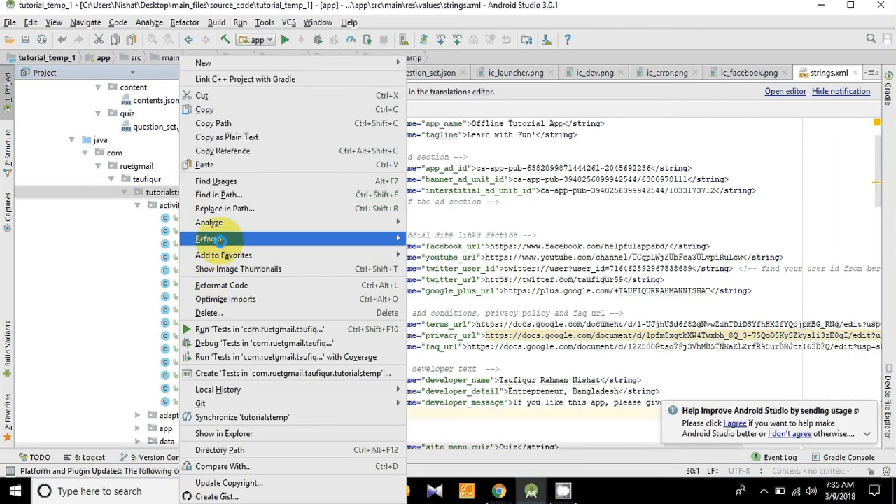
left_click(210, 239)
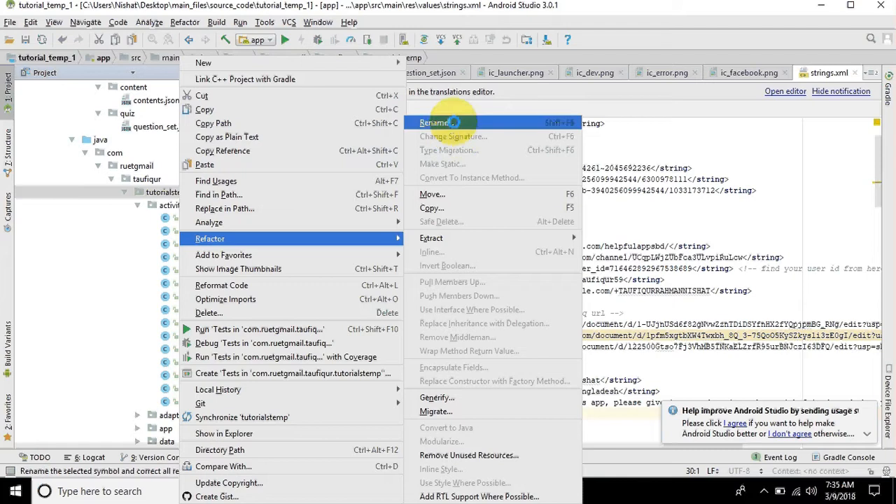
left_click(434, 122)
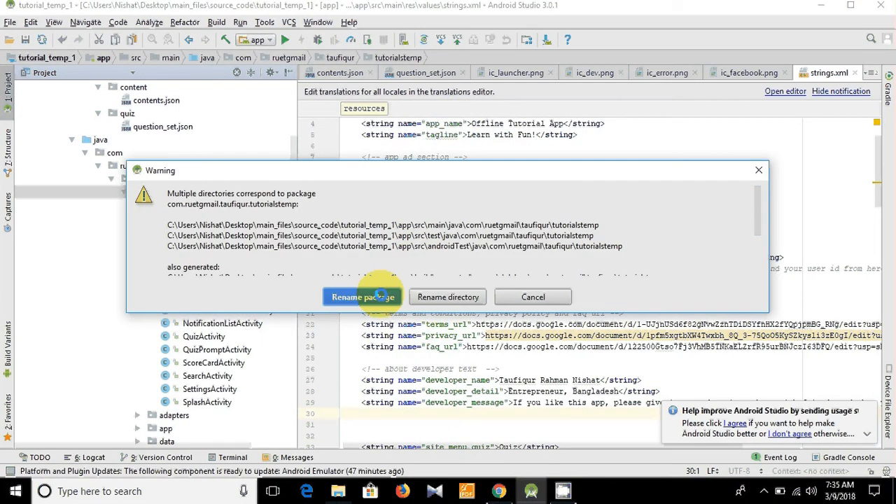
left_click(362, 296)
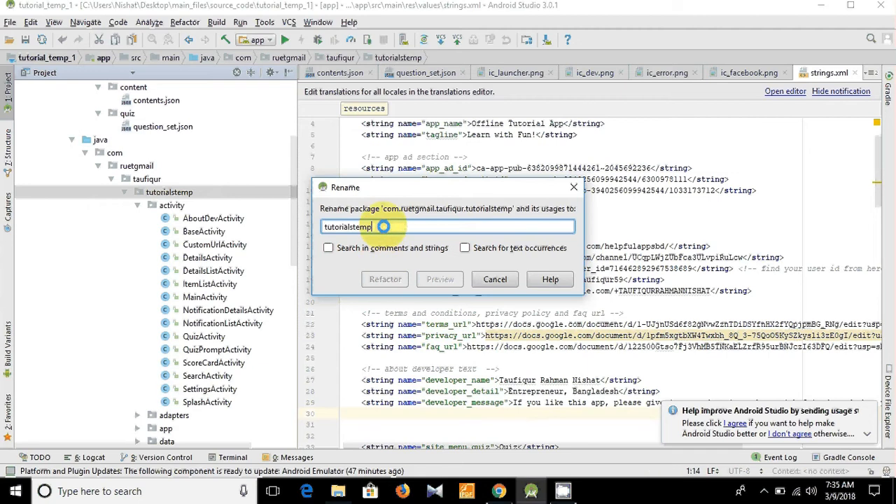
Step: Enter grammarapp as the new package name and run the refactoring preview
triple_click(448, 226)
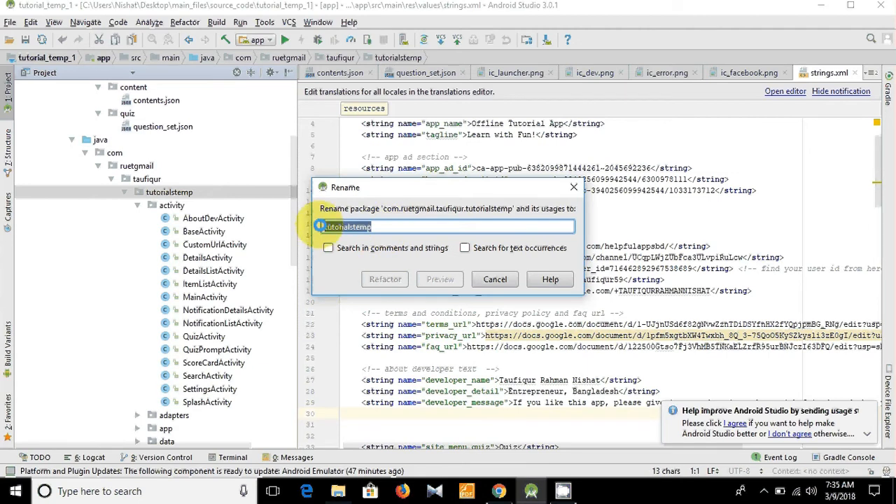
type("grammal")
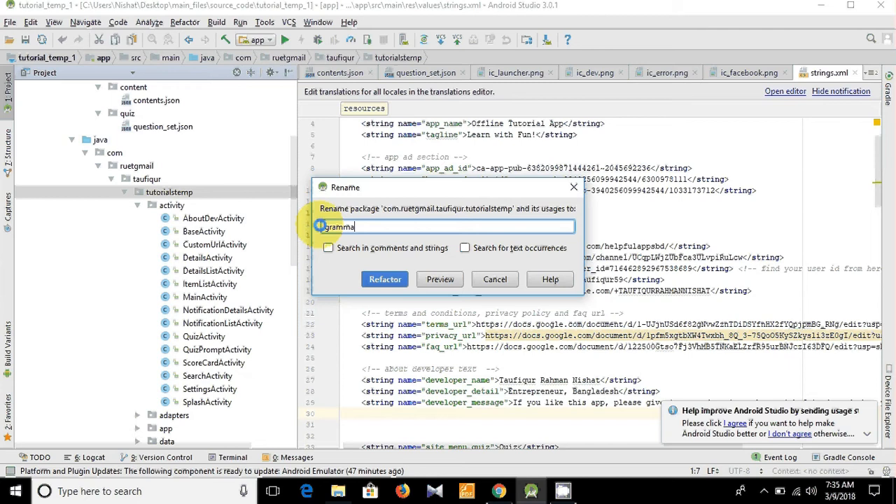
type("ra")
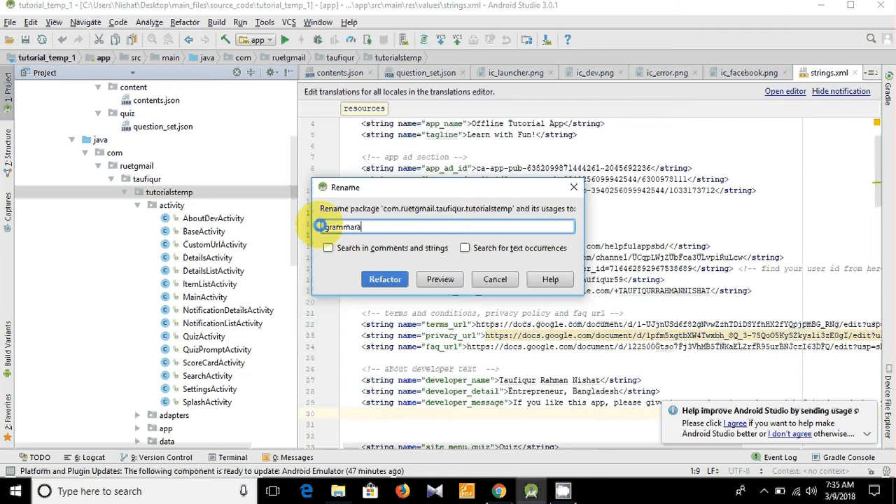
type("pp")
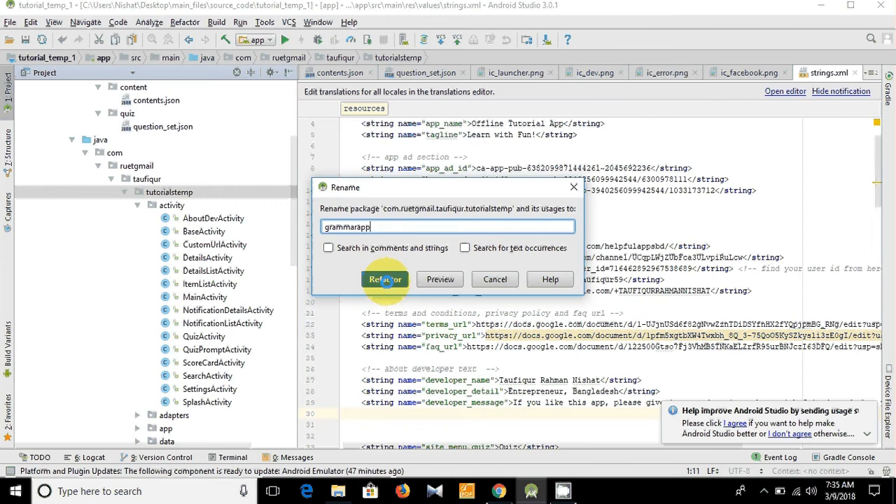
left_click(384, 280)
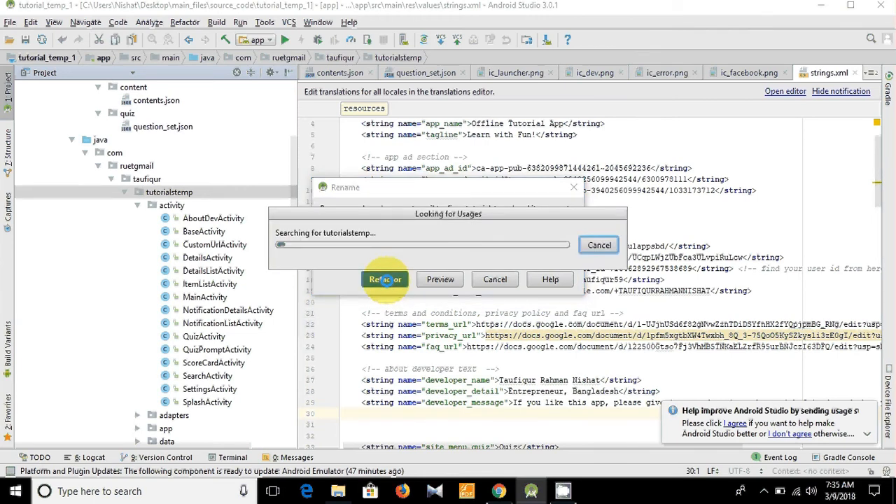
left_click(384, 279)
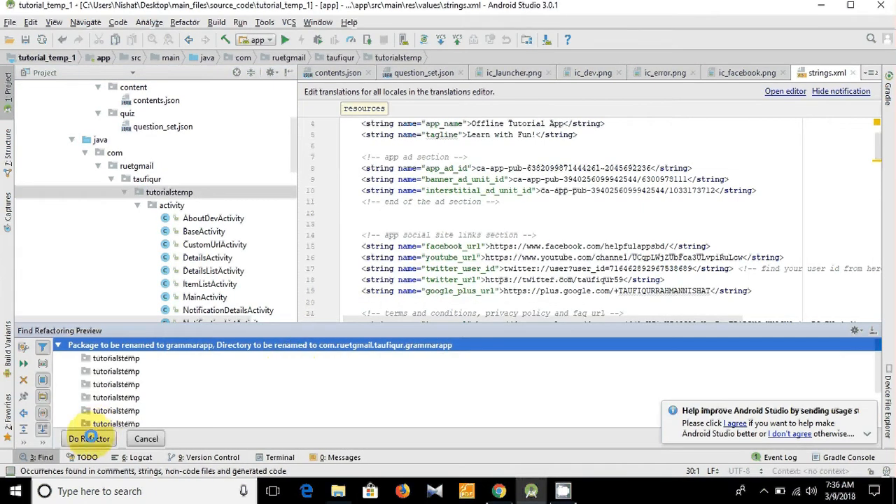
Step: Apply Do Refactor and check the renamed grammarapp package in the project tree
left_click(89, 438)
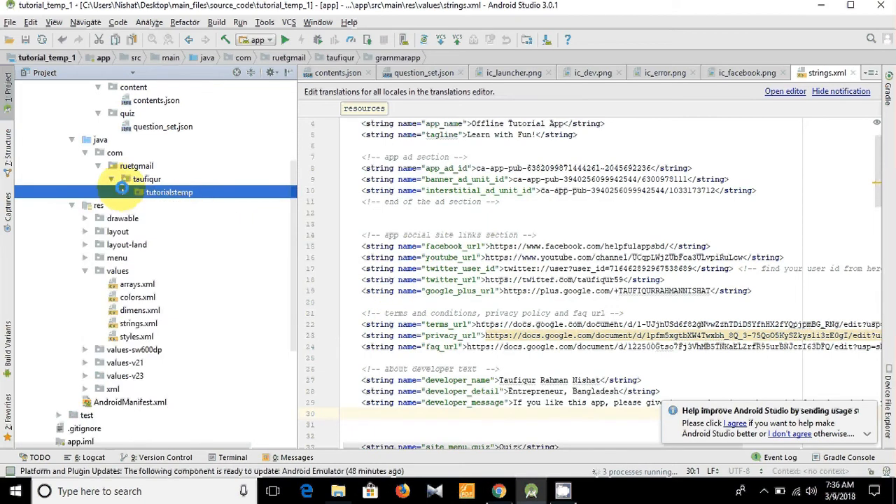
left_click(168, 192)
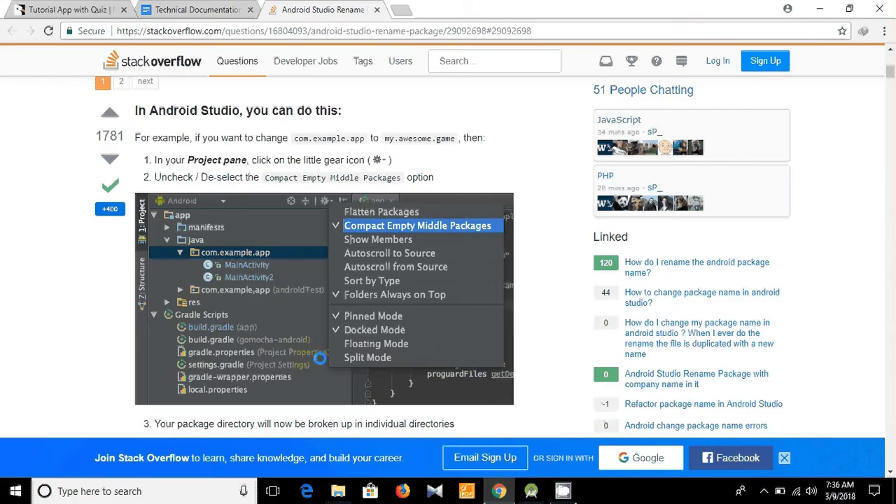
Step: Scroll the Stack Overflow answer through its steps, Gradle and manifest advice, and comments
scroll("down", 3)
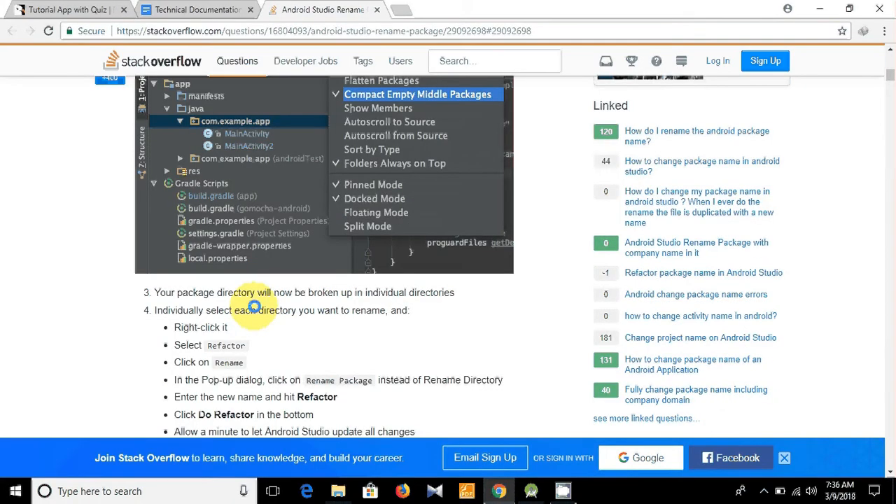
scroll("up", 3)
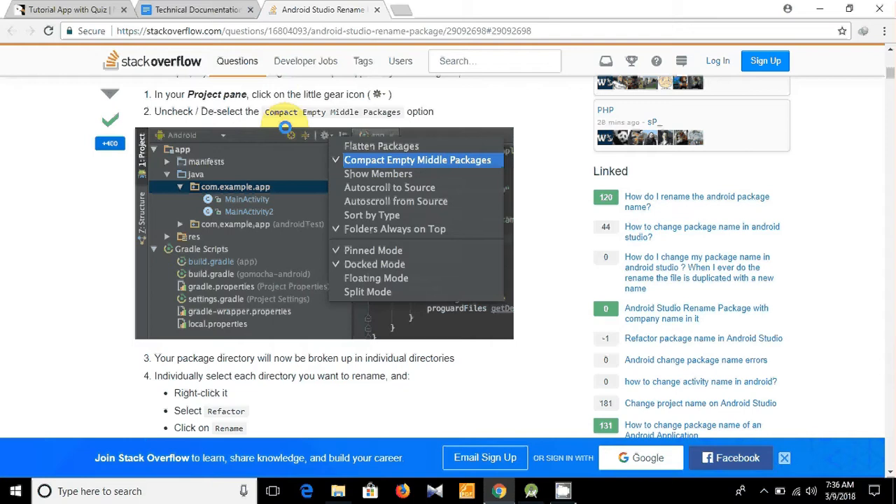
scroll("down", 3)
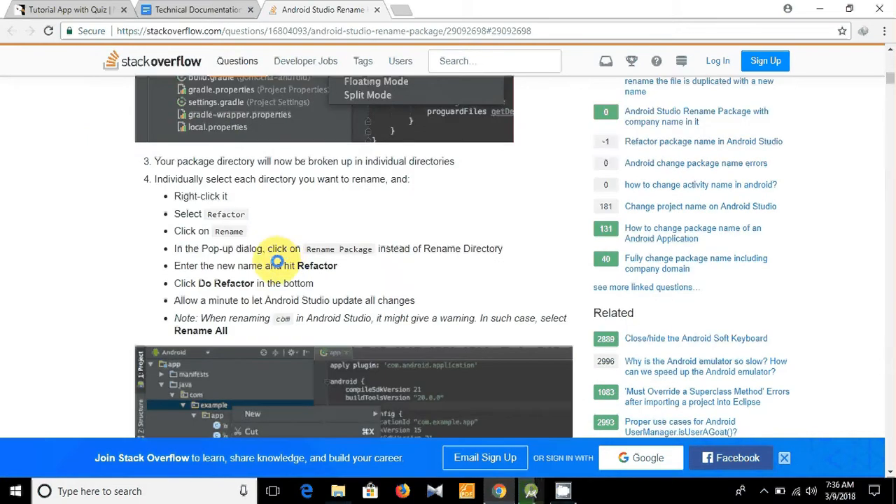
scroll("down", 3)
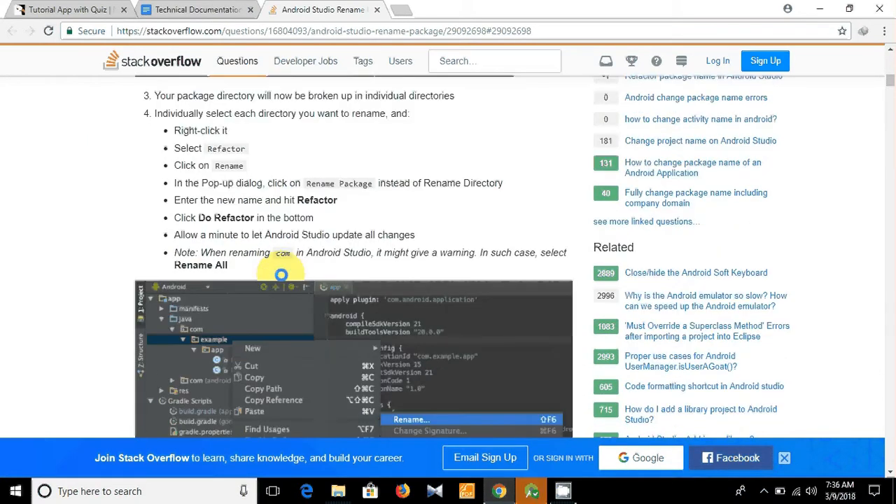
scroll("down", 3)
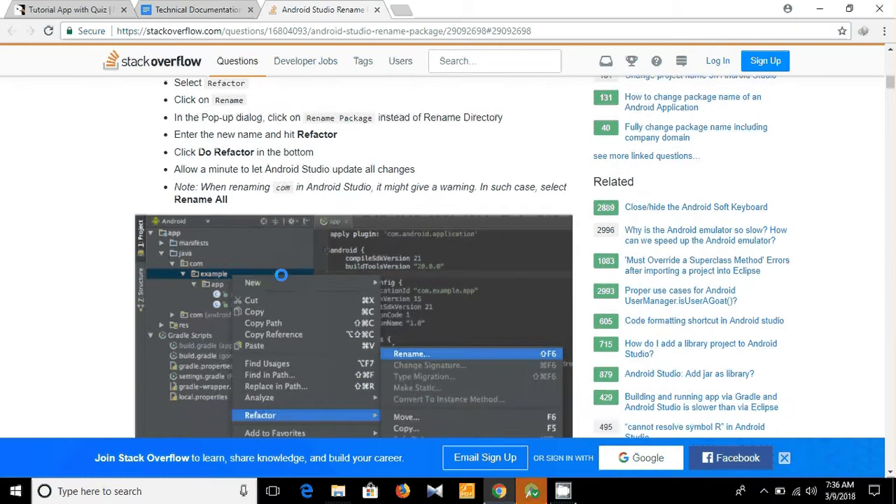
scroll("down", 3)
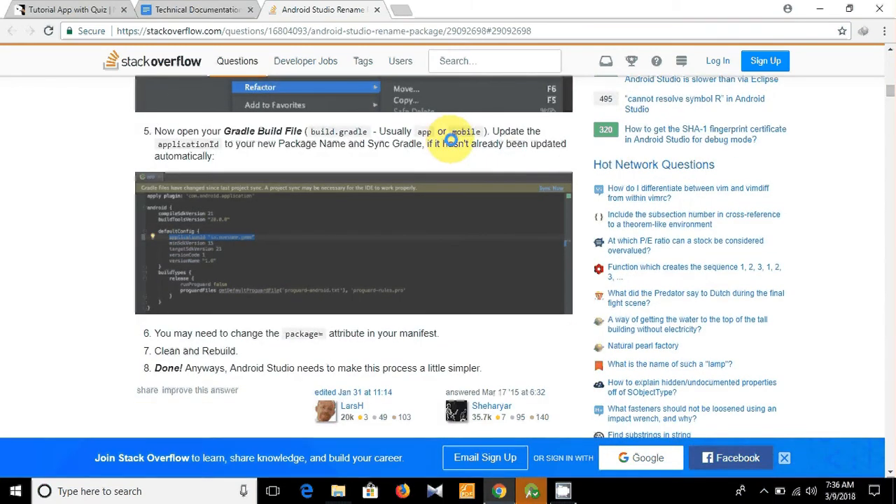
scroll("down", 3)
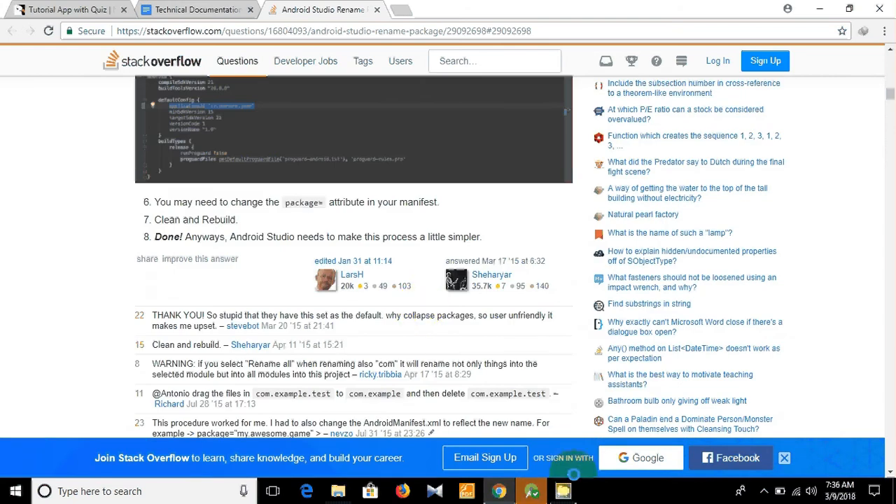
Step: Check that AndroidManifest.xml's package reads com.ruetgmail.taufiqur.grammarapp
left_click(531, 491)
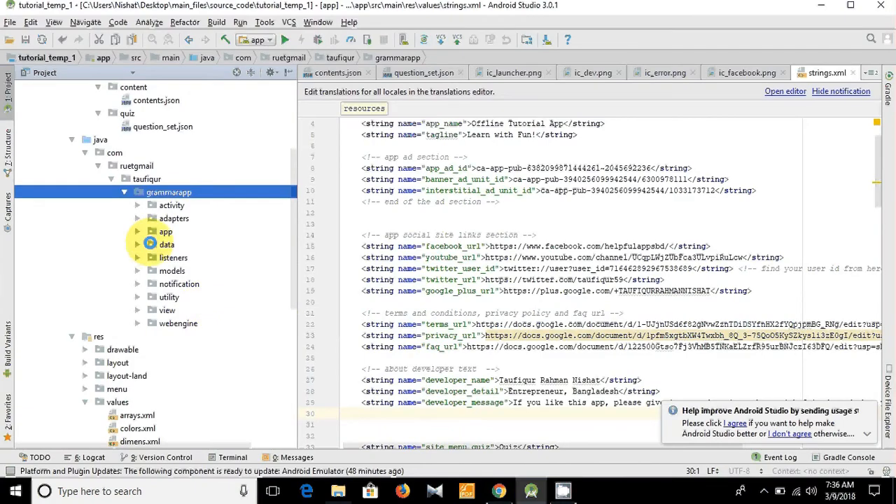
scroll("down", 3)
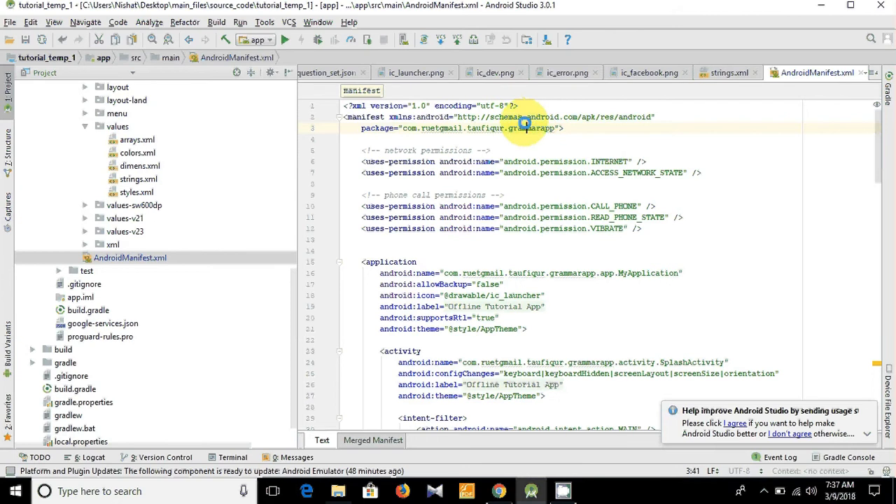
double_click(529, 129)
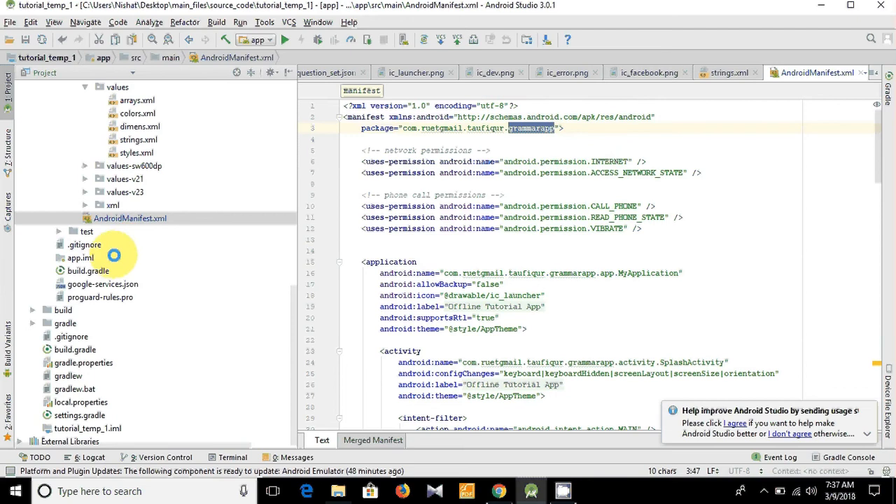
left_click(88, 262)
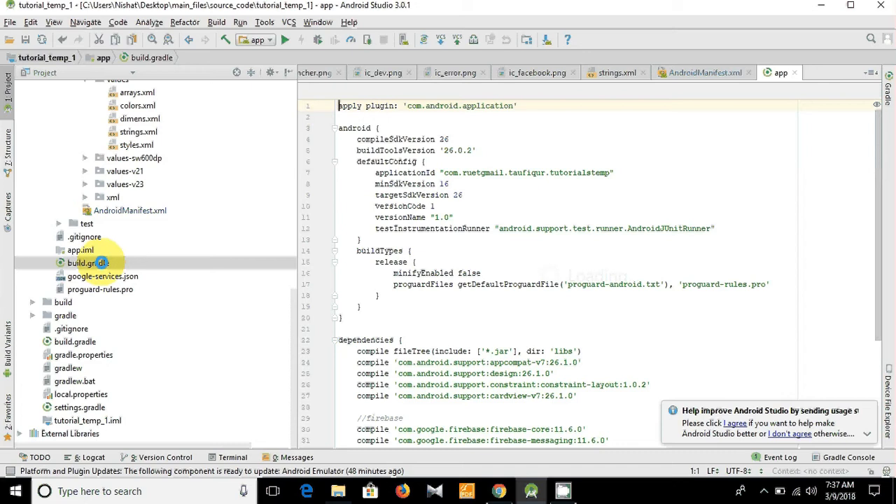
Step: Replace tutorialstemp with grammarapp in build.gradle's applicationId
double_click(579, 173)
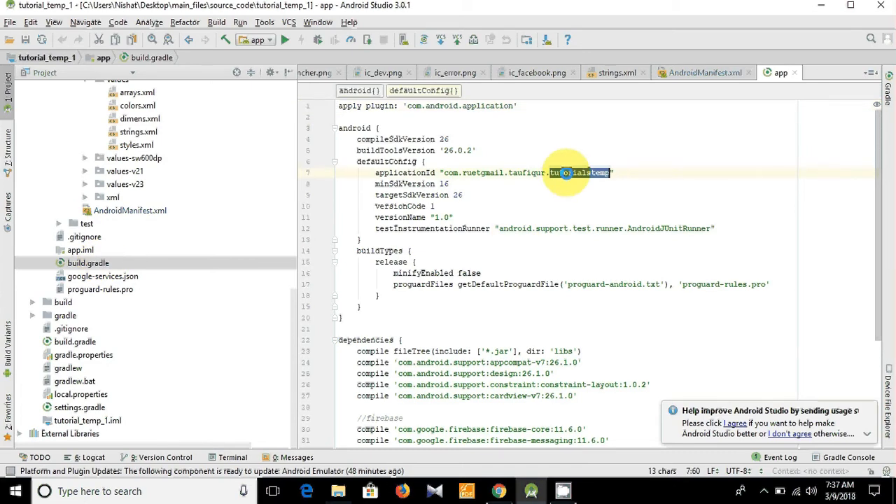
type("grammarapp")
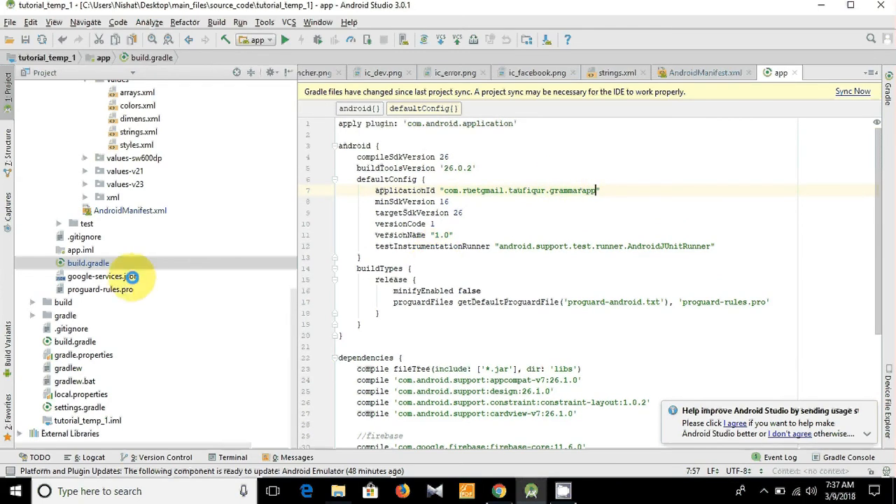
Step: Replace tutorialstemp with grammarapp in google-services.json's client package_name
double_click(103, 276)
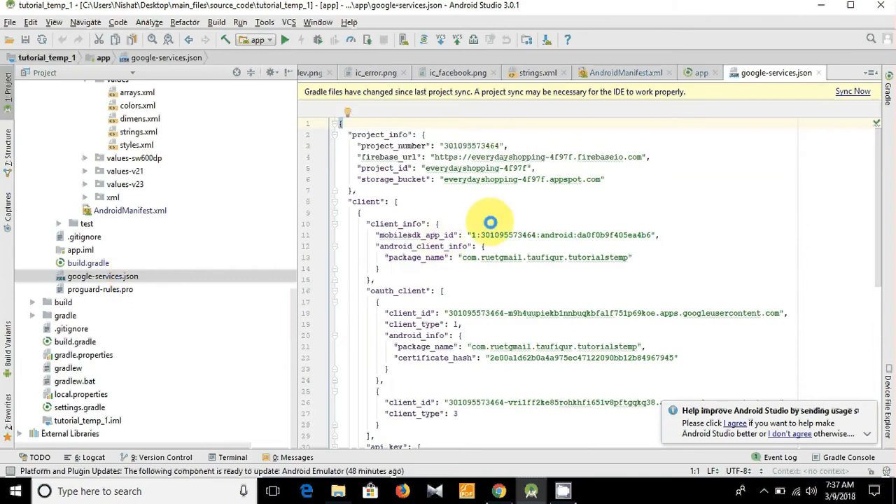
double_click(591, 257)
type("groceryap")
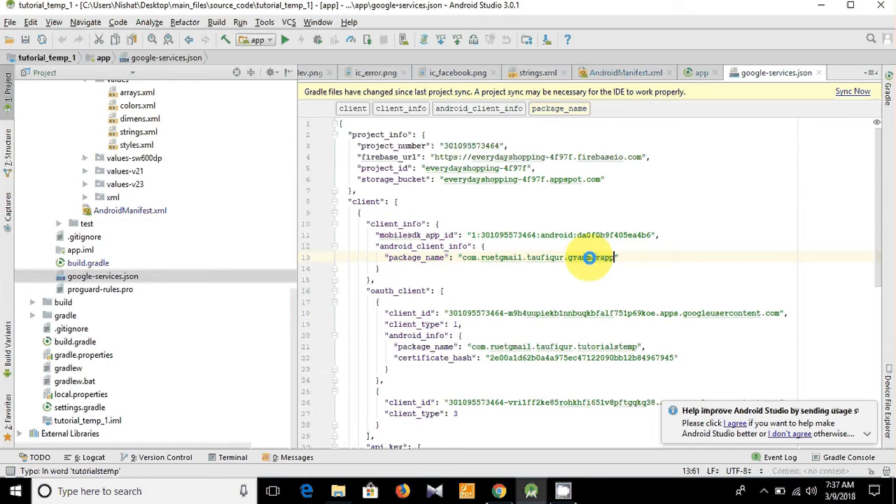
scroll("down", 3)
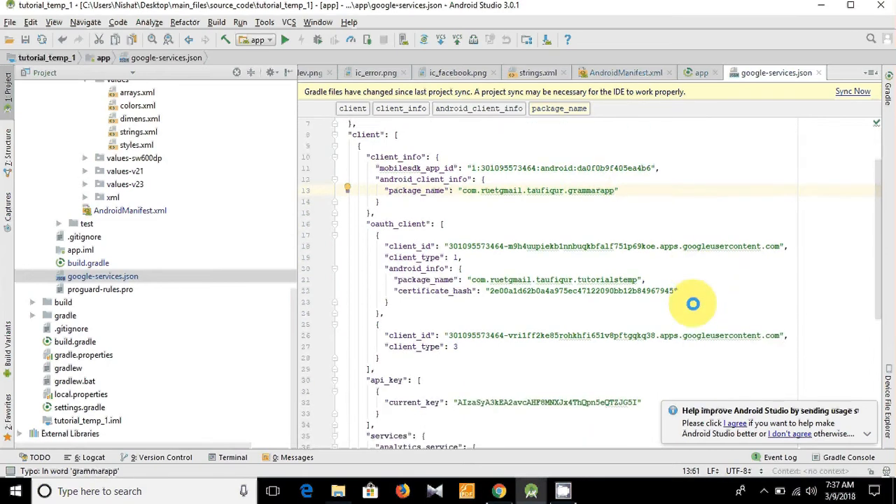
scroll("down", 3)
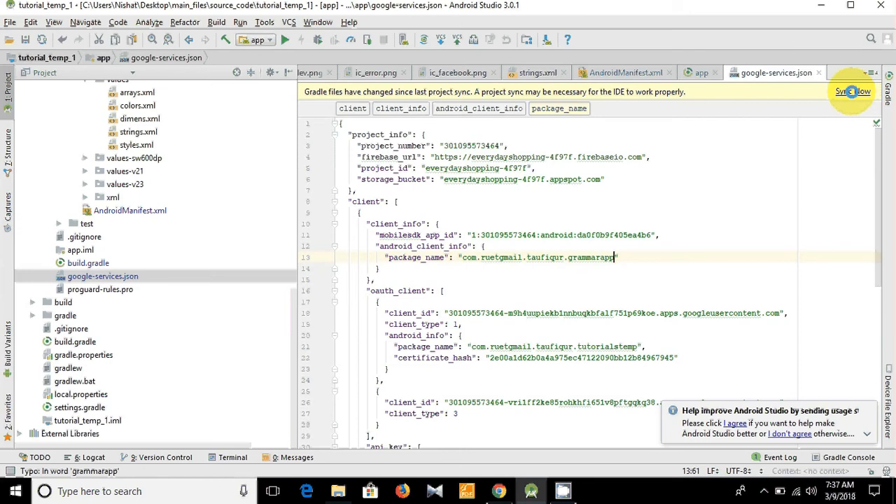
Step: Sync Gradle and open AndroidManifest.xml to review the grammarapp package
left_click(852, 92)
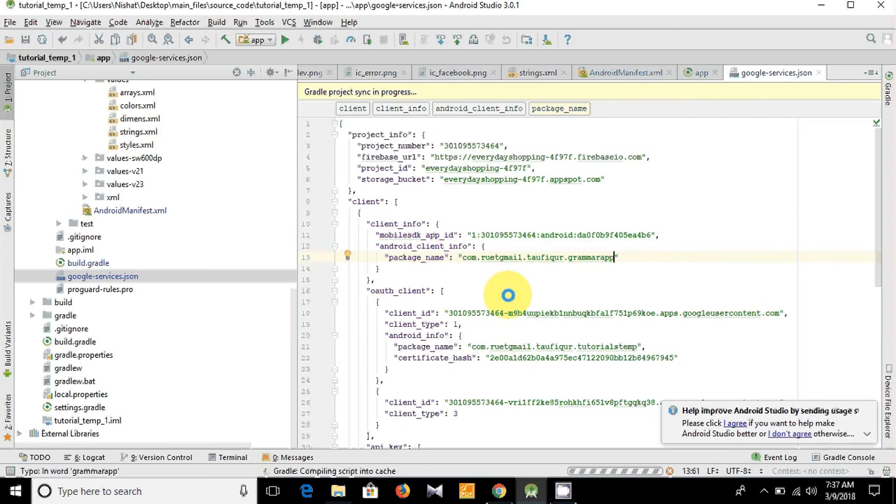
left_click(129, 210)
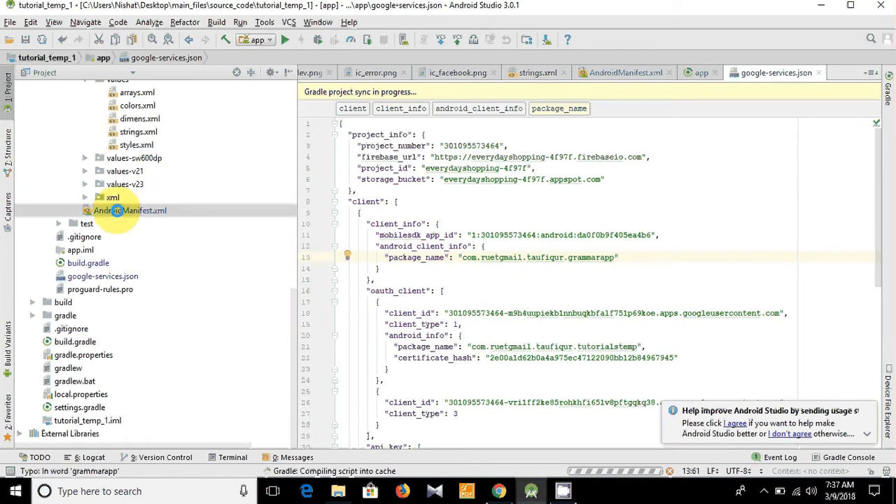
left_click(130, 210)
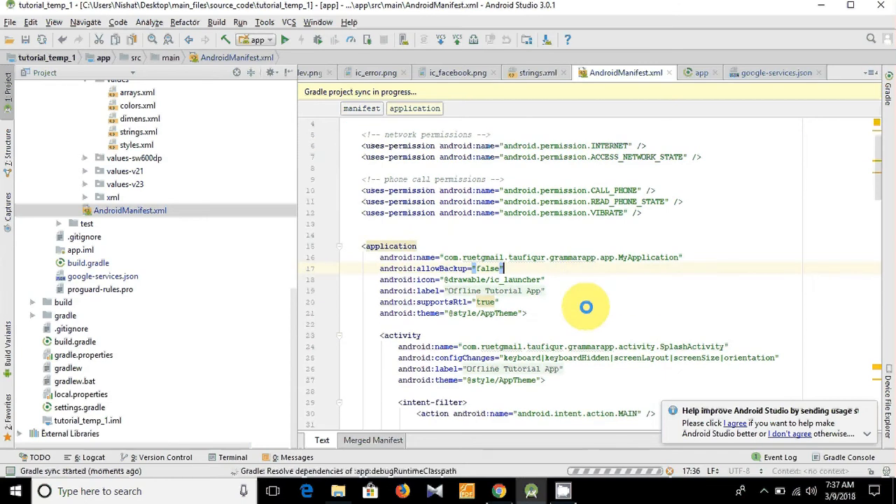
scroll("down", 3)
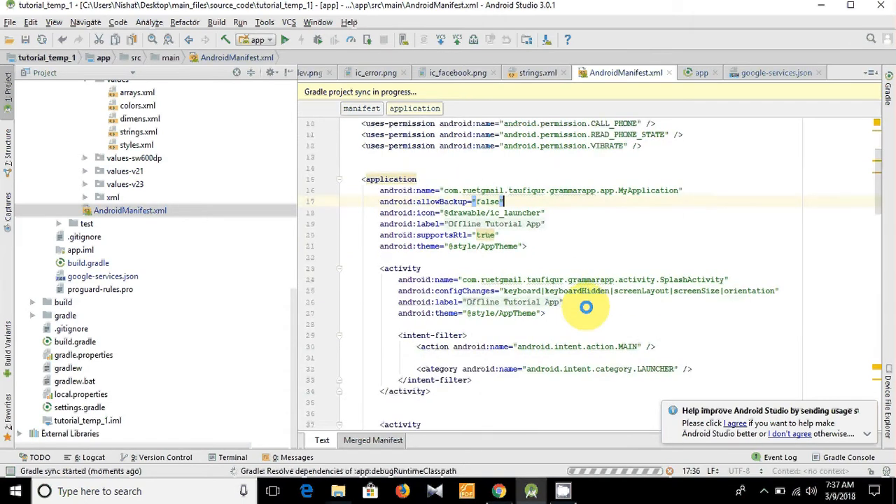
scroll("up", 3)
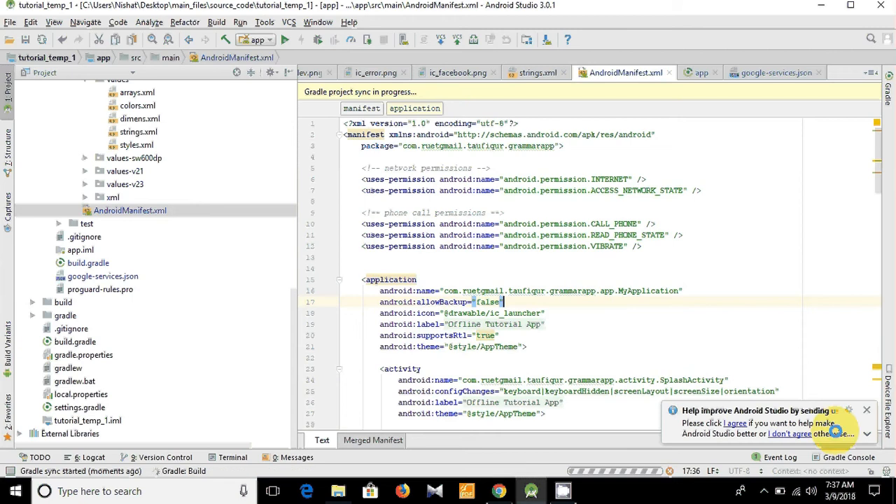
mouse_move(867, 410)
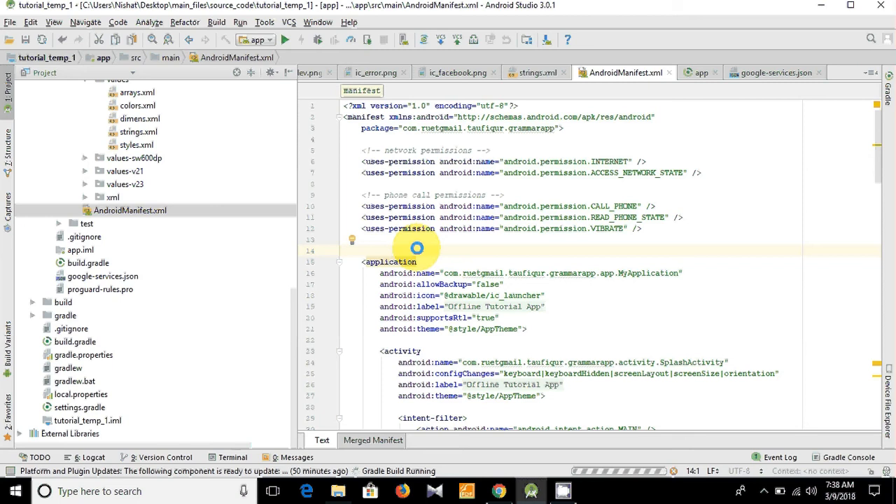
left_click(343, 251)
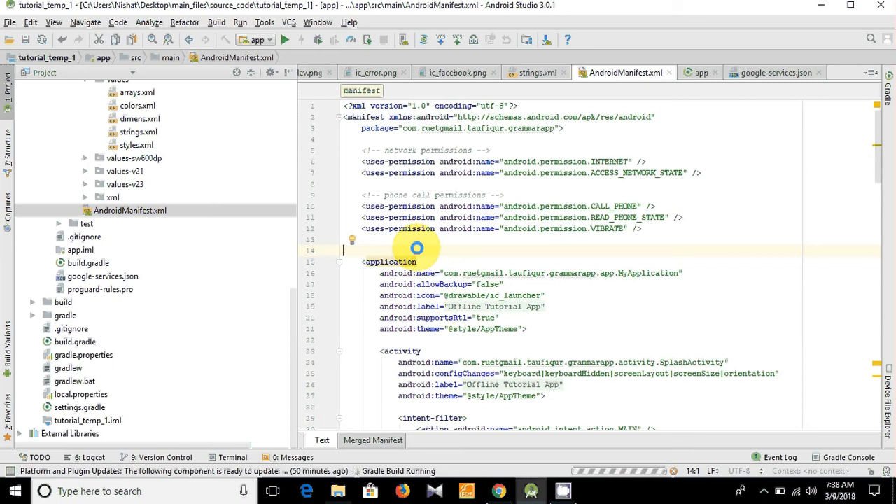